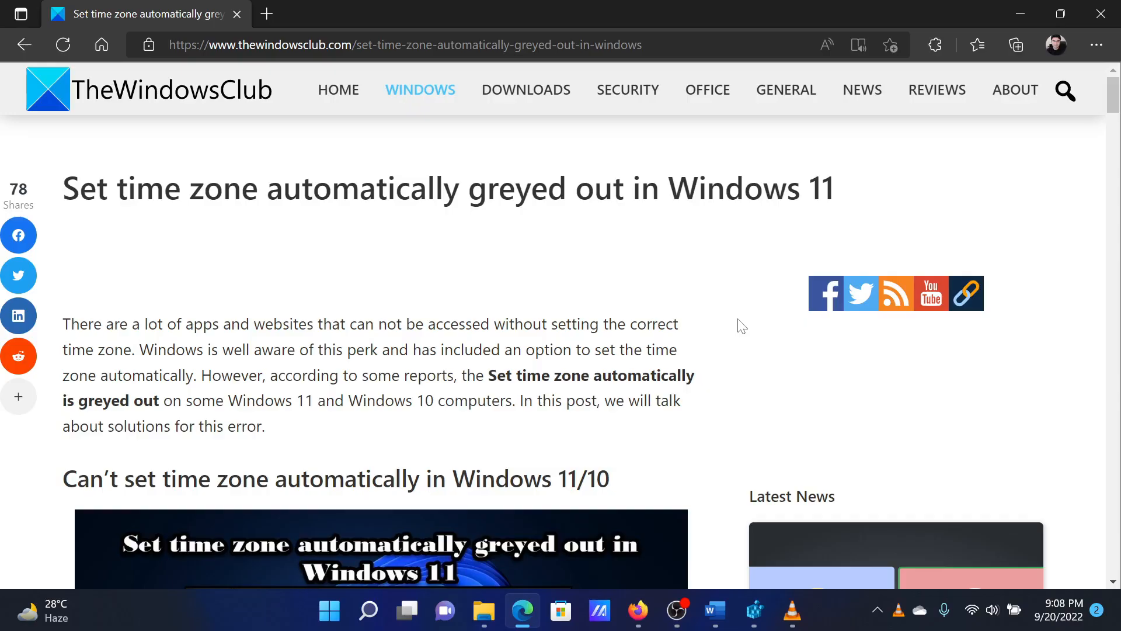
mouse_move(651, 521)
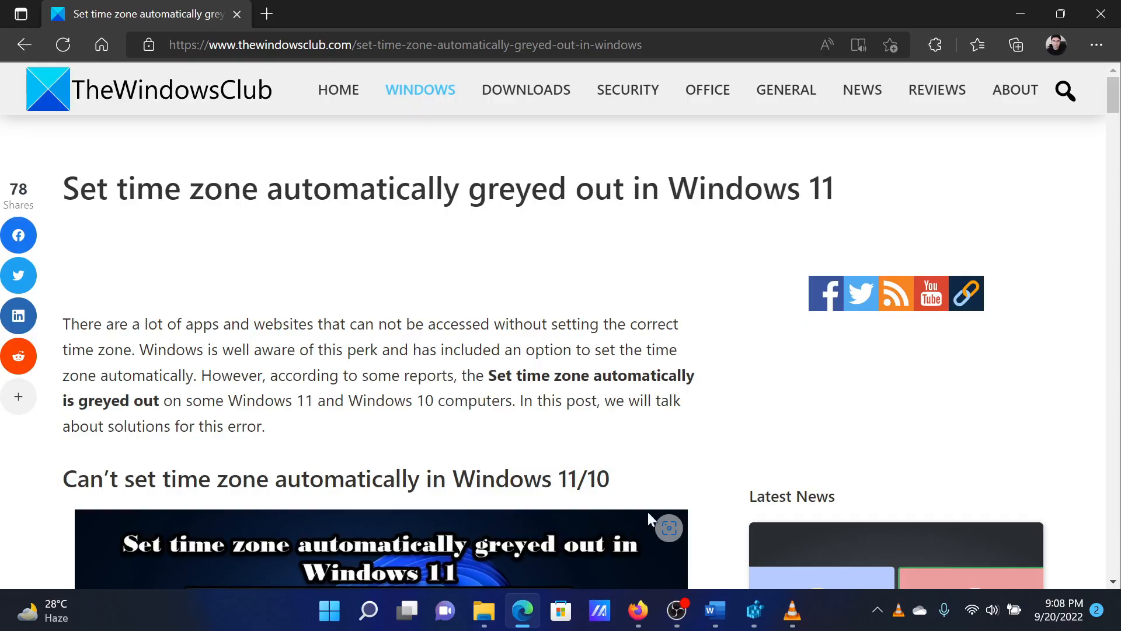
mouse_move(671, 497)
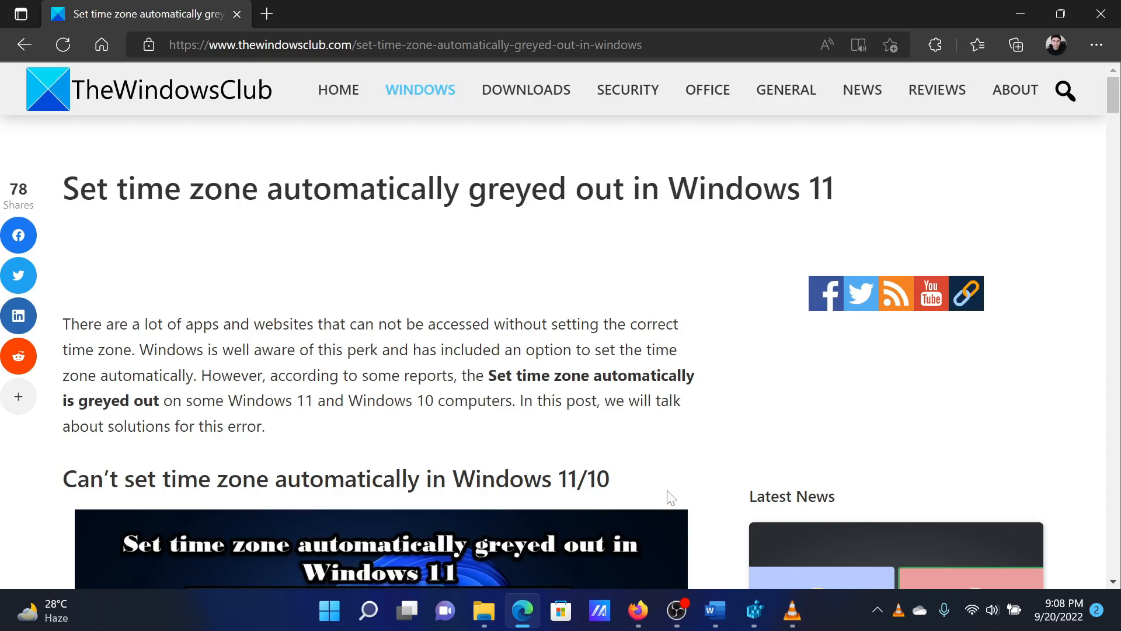
Scroll the TheWindowsClub article to its five fixes and the Enable Location Services section
left_click_drag(79, 188, 357, 188)
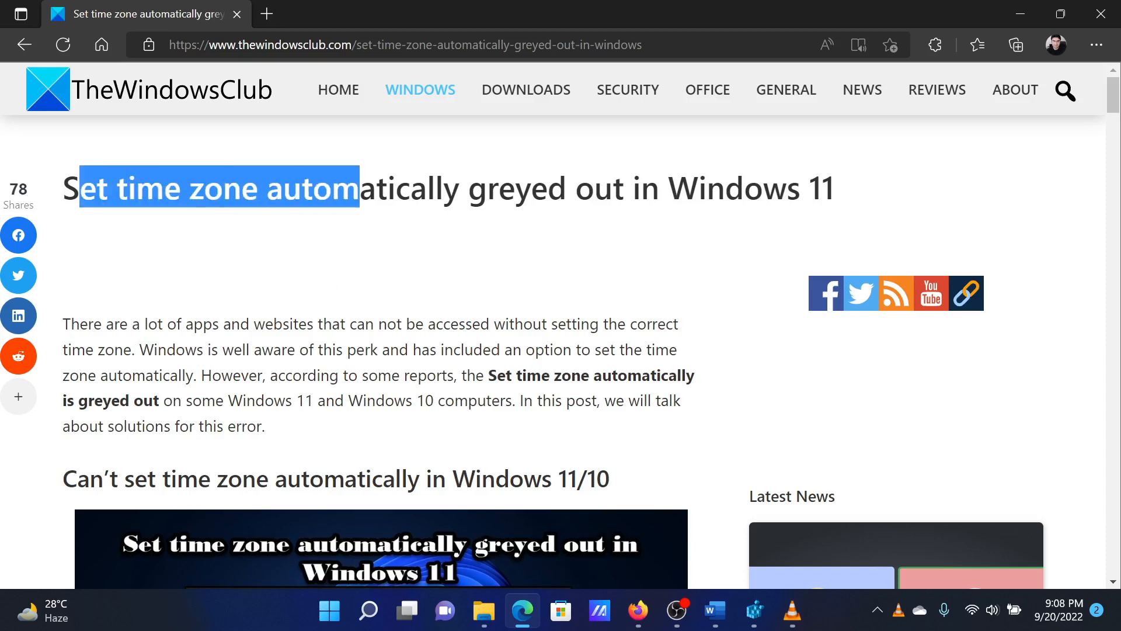
left_click(646, 289)
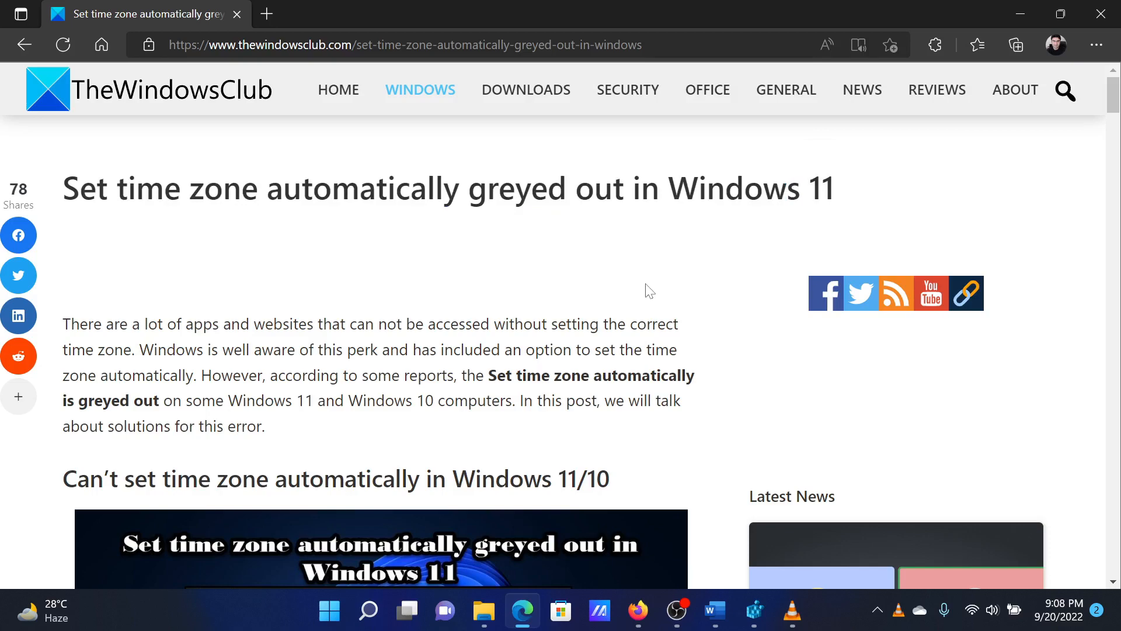
scroll("down", 3)
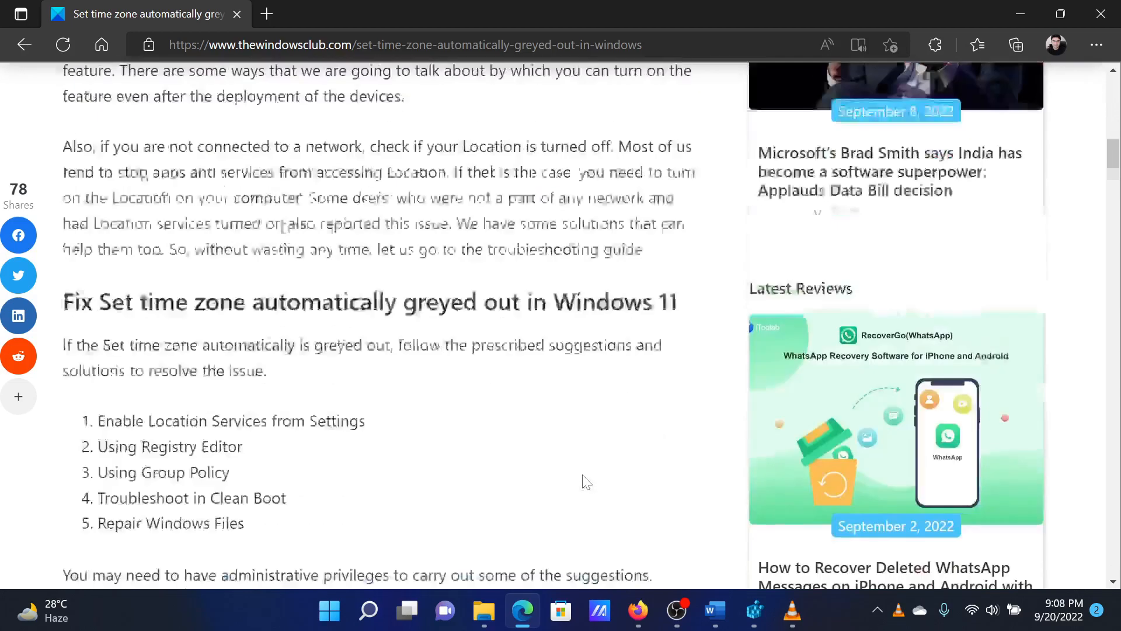
scroll("down", 3)
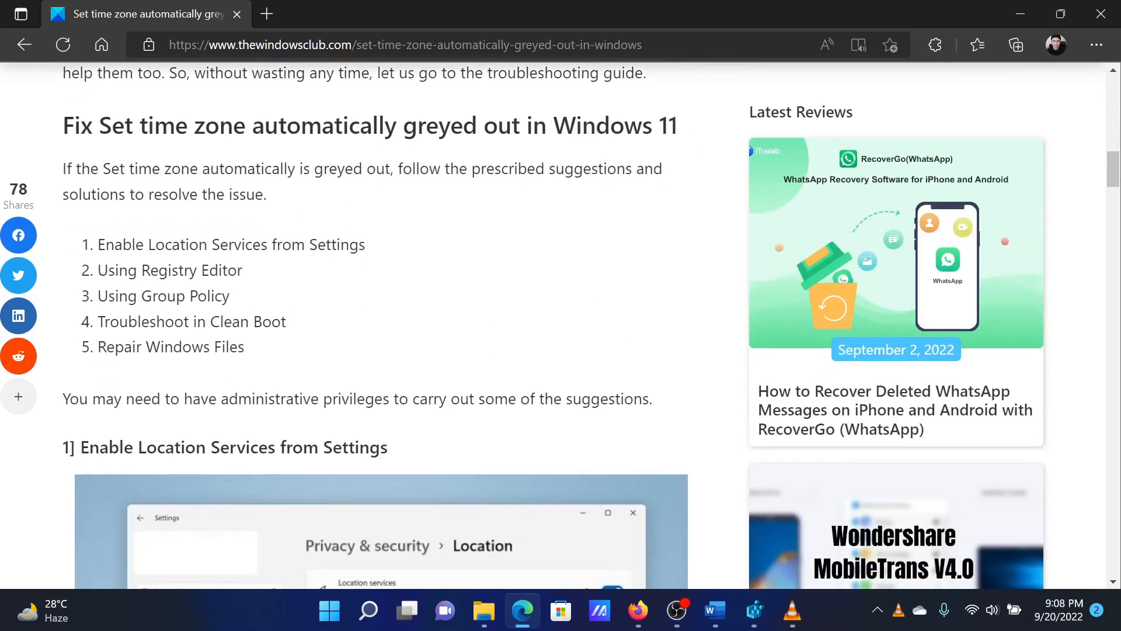
mouse_move(591, 359)
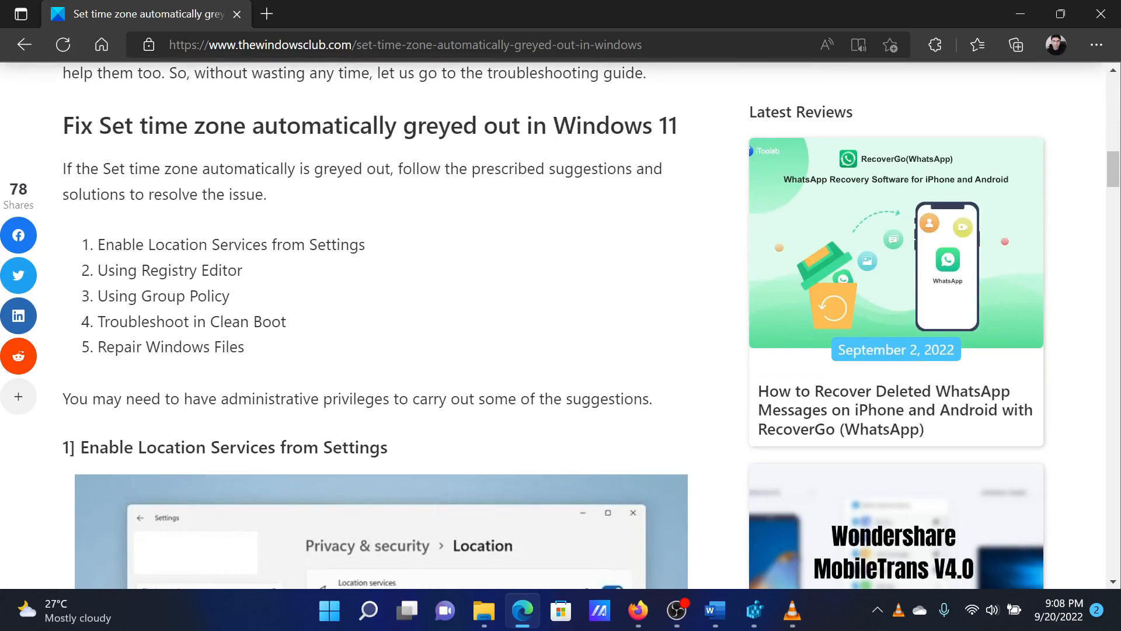
double_click(224, 244)
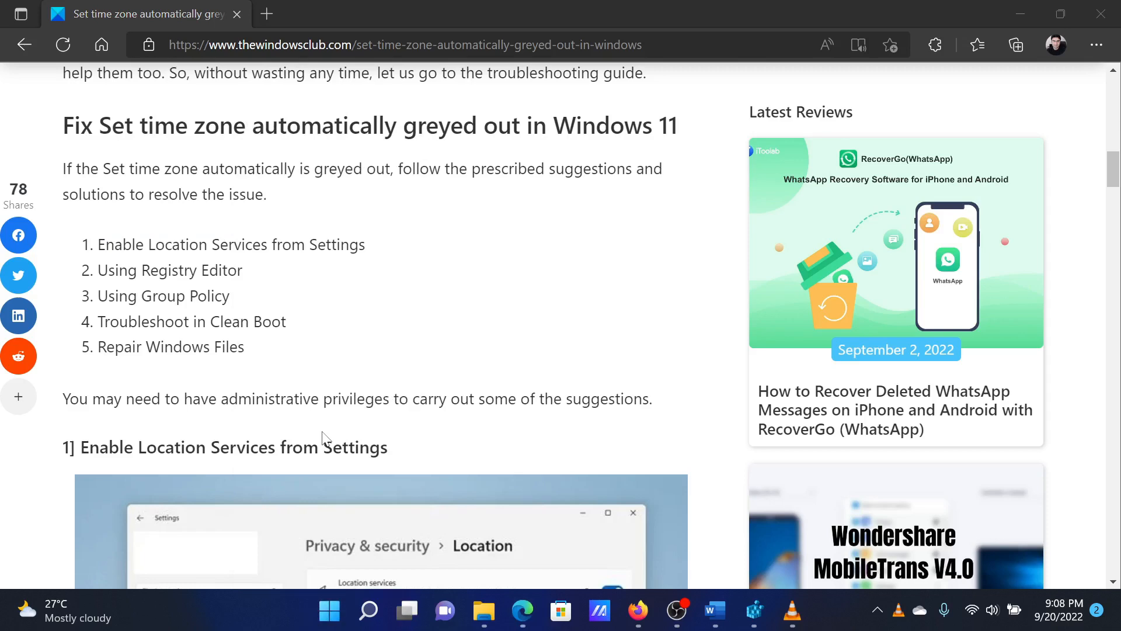
Confirm Location services is On under Privacy & security, then close Settings
left_click(832, 611)
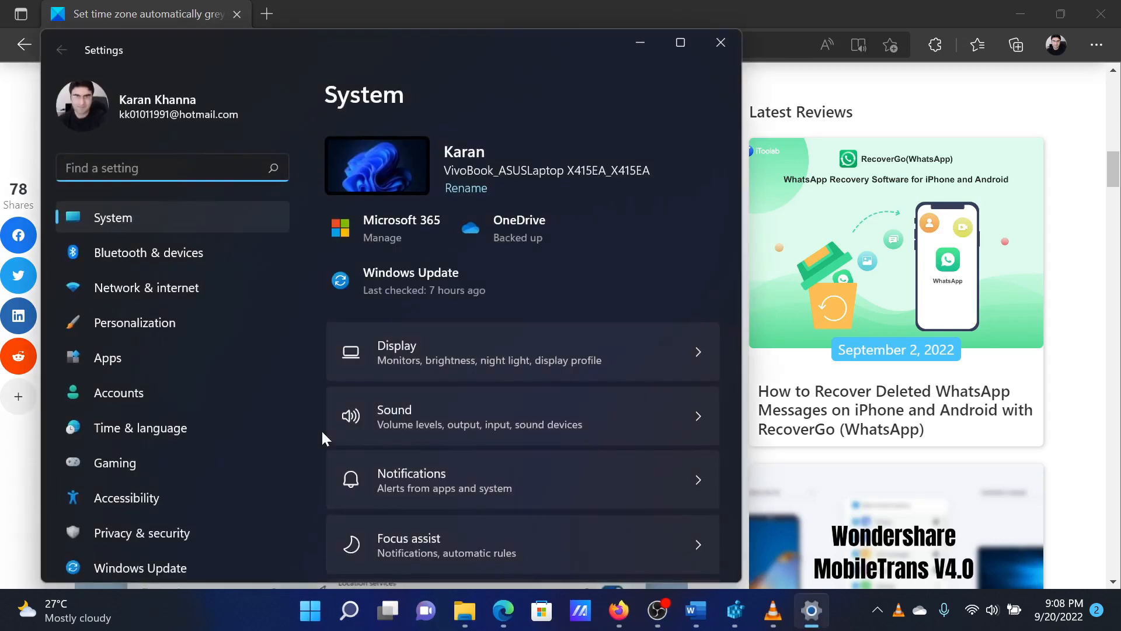
mouse_move(184, 505)
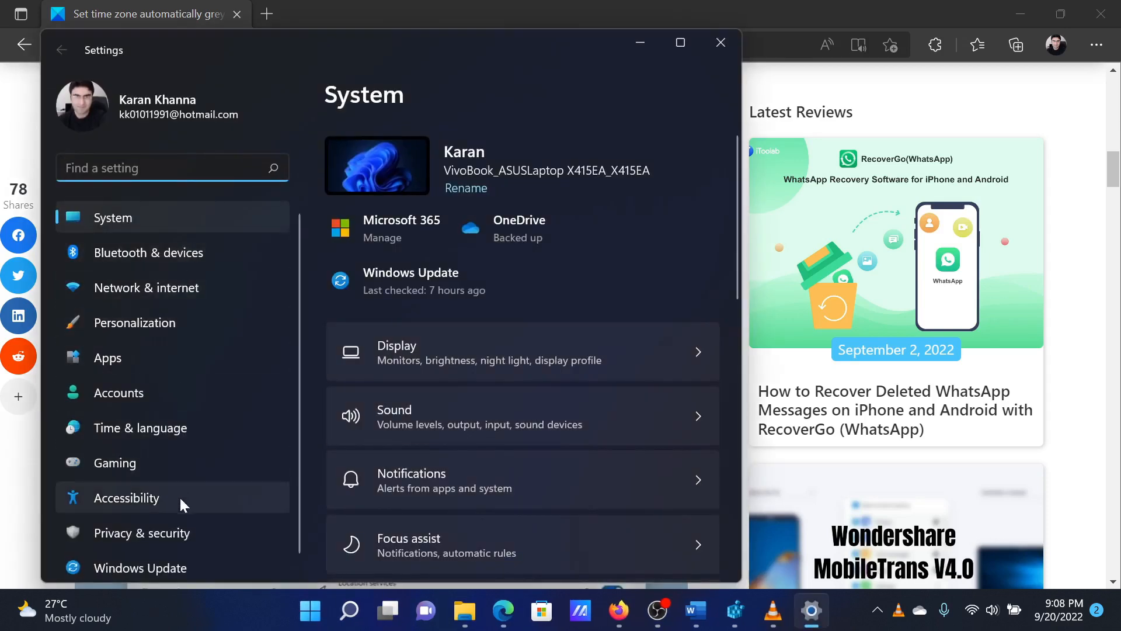
left_click(142, 533)
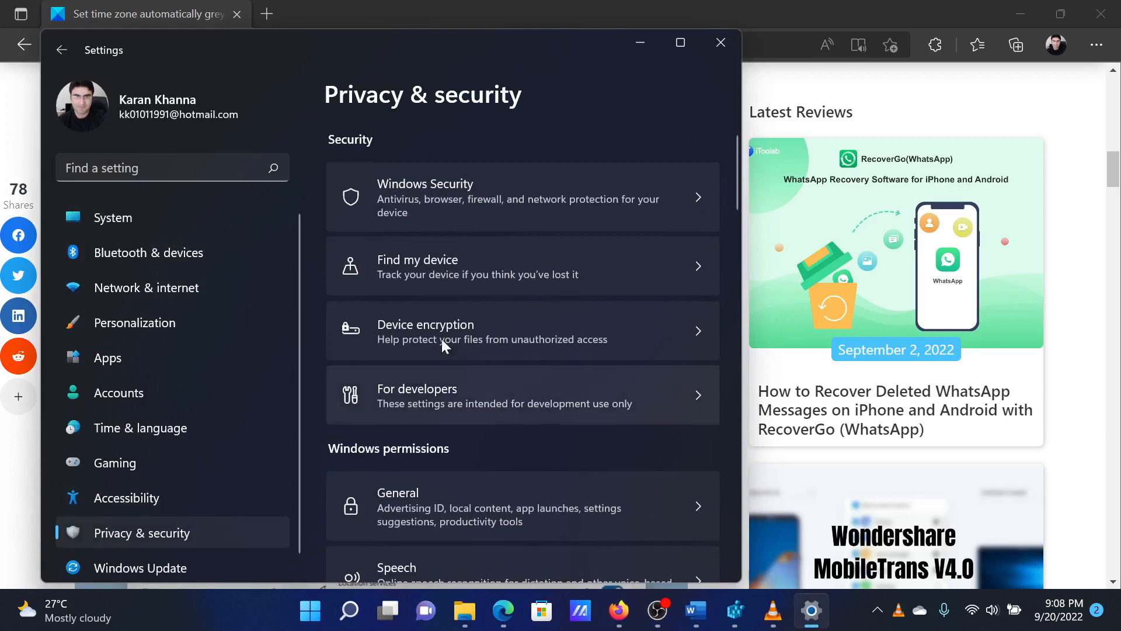
scroll("down", 3)
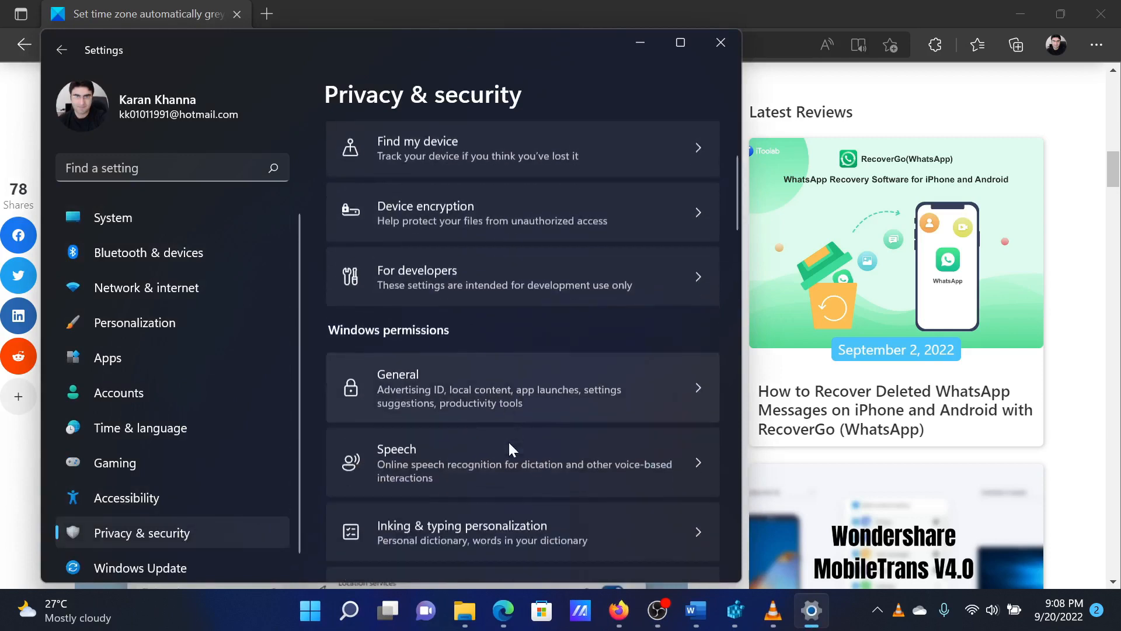
scroll("down", 3)
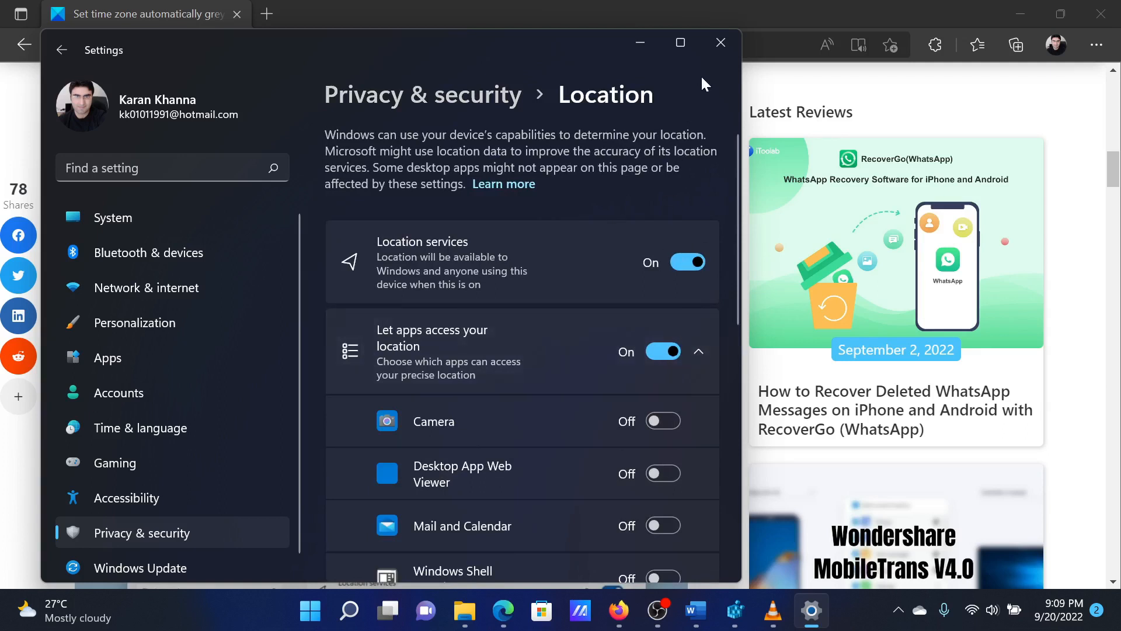
mouse_move(720, 47)
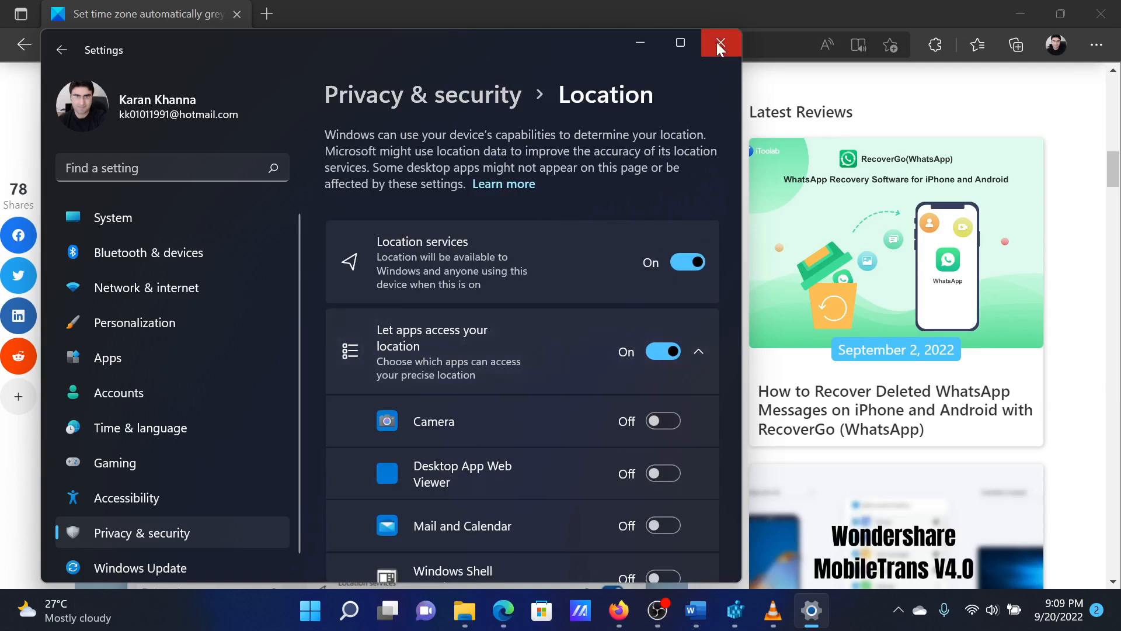
left_click(721, 44)
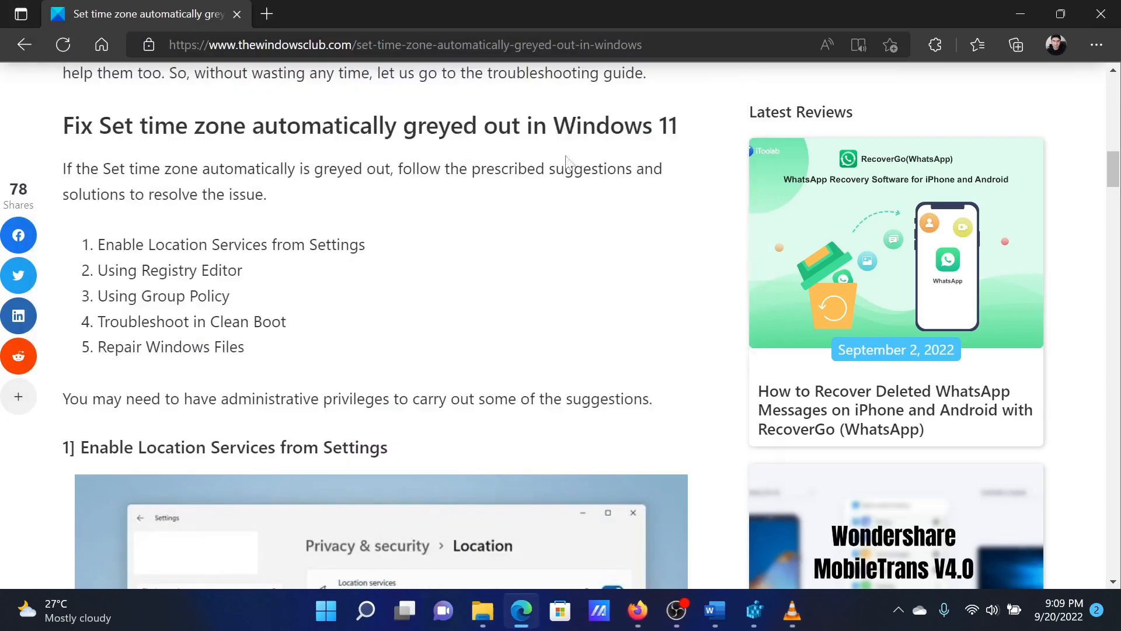
Run regedit to open Registry Editor at the tzautoupdate service key
scroll("up", 3)
type("regedit")
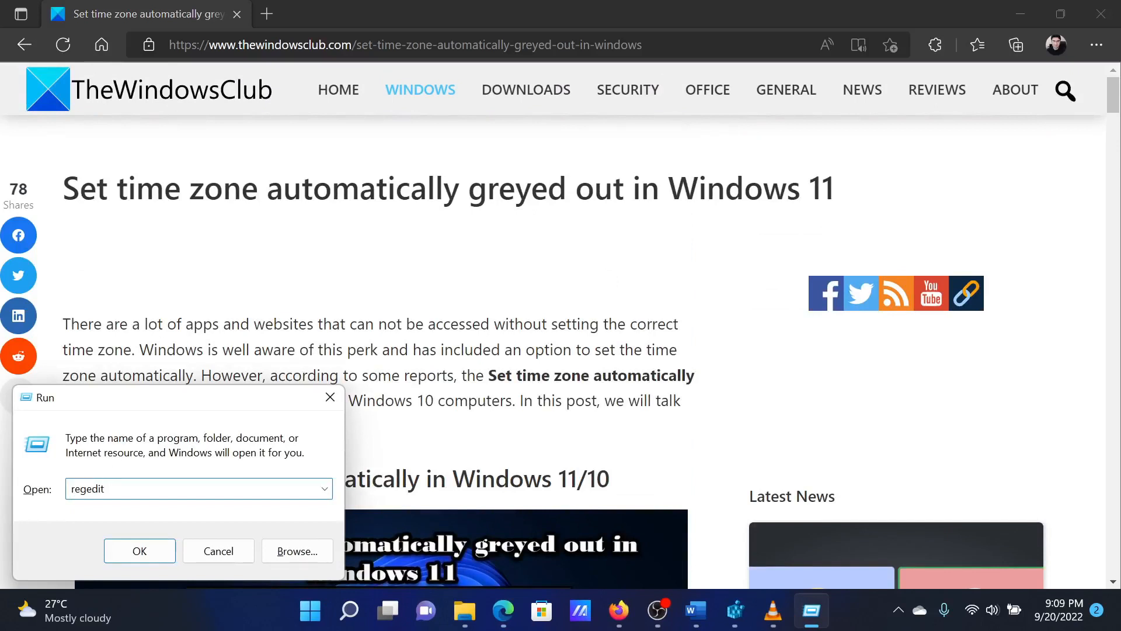
mouse_move(684, 587)
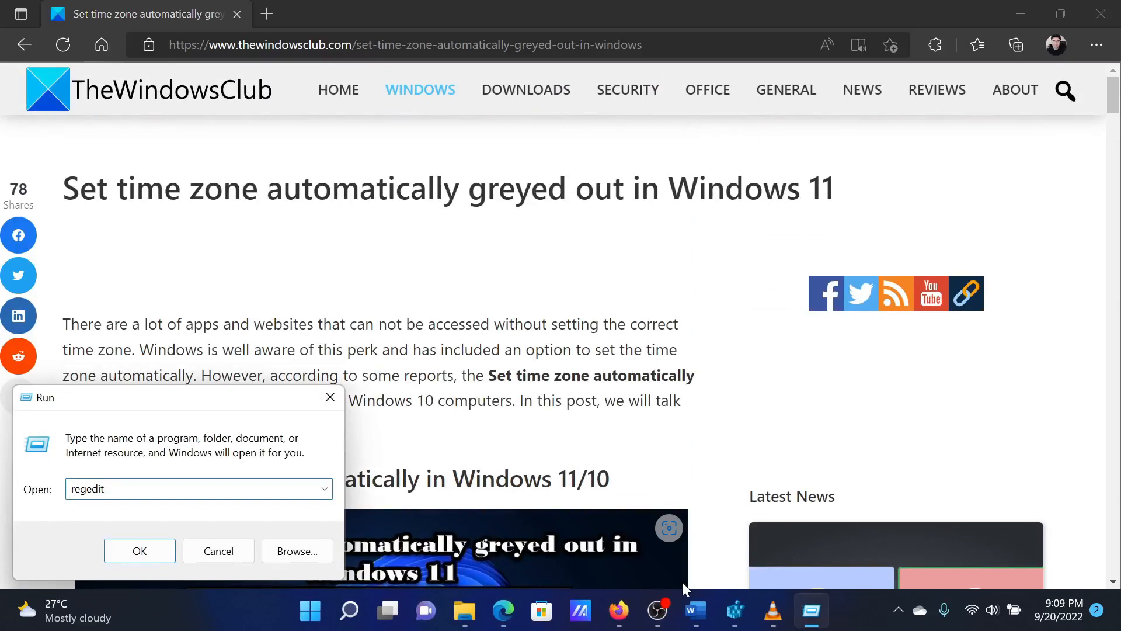
left_click(139, 550)
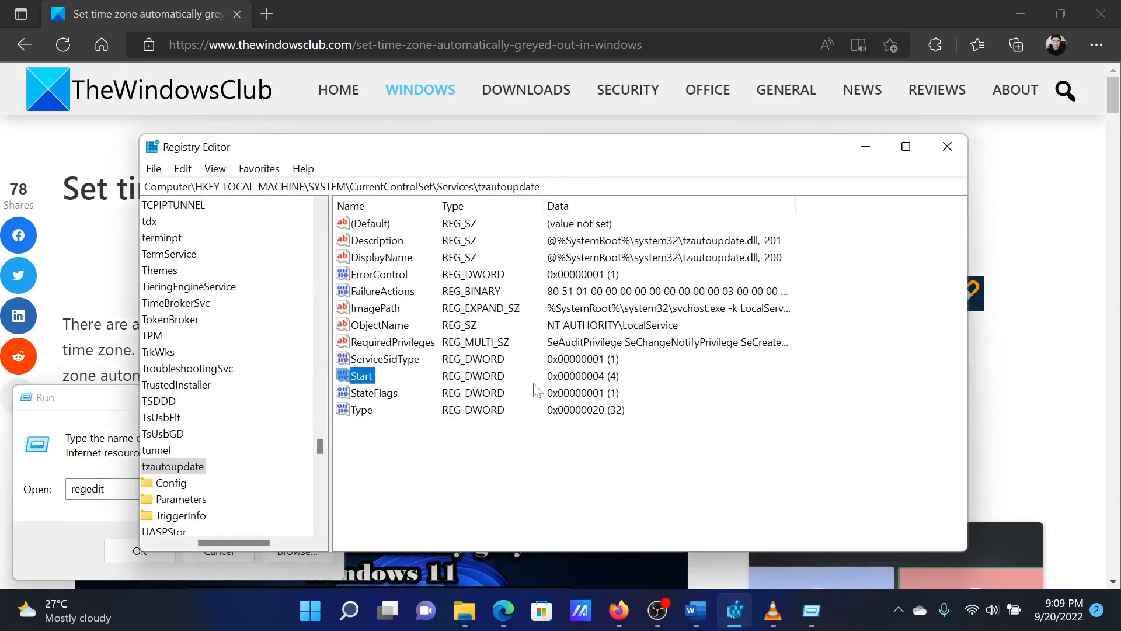
mouse_move(455, 378)
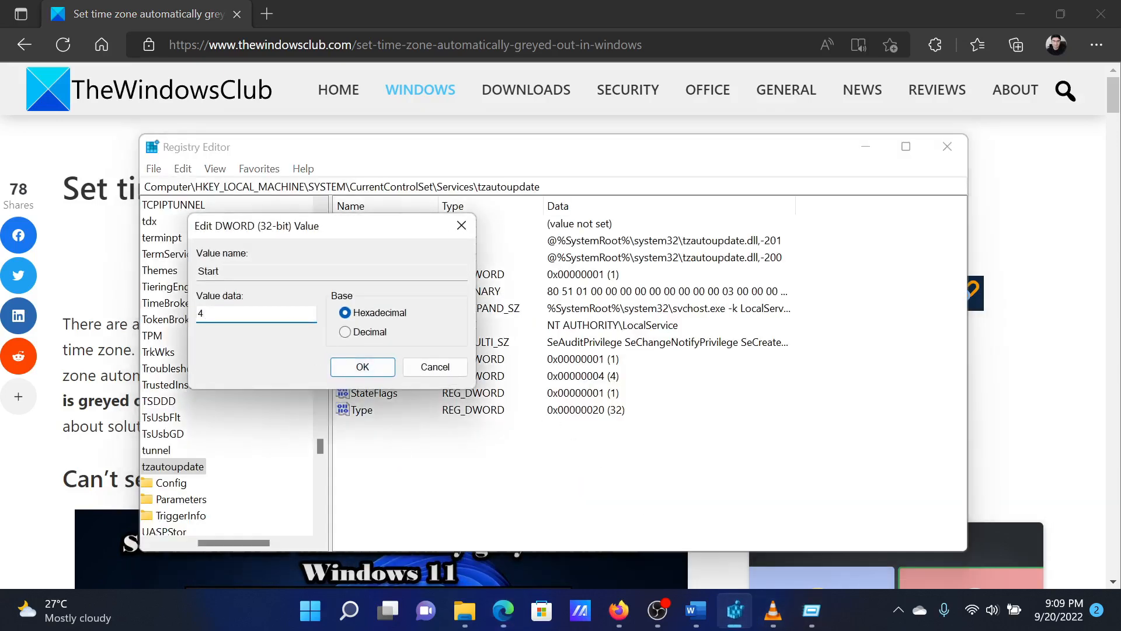
Confirm the tzautoupdate Start value data of 4
left_click(362, 367)
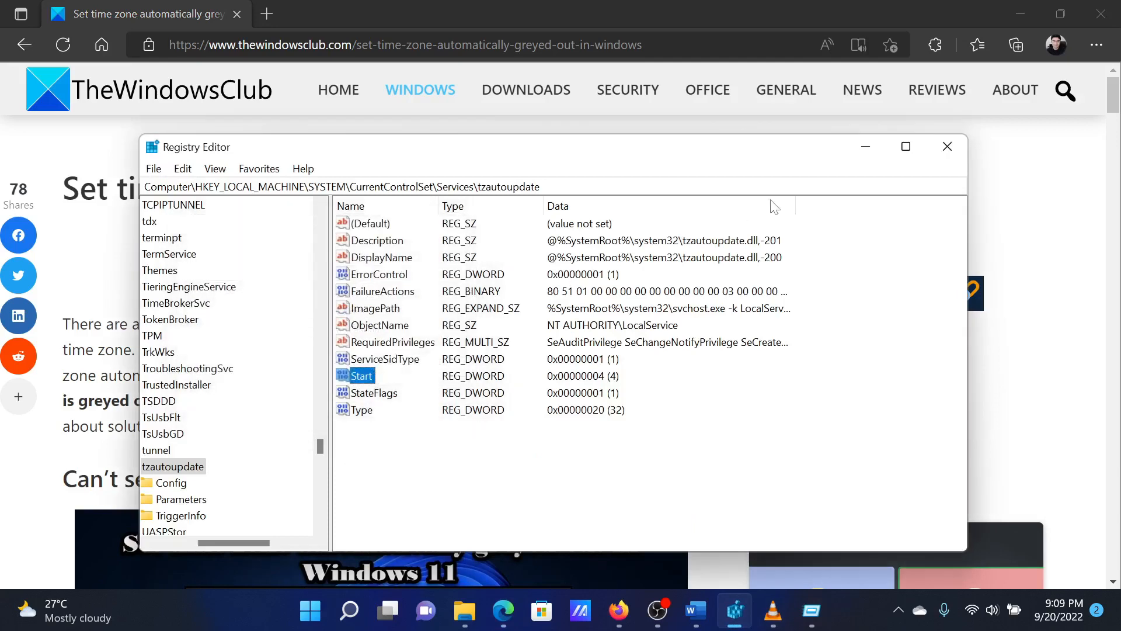
mouse_move(947, 146)
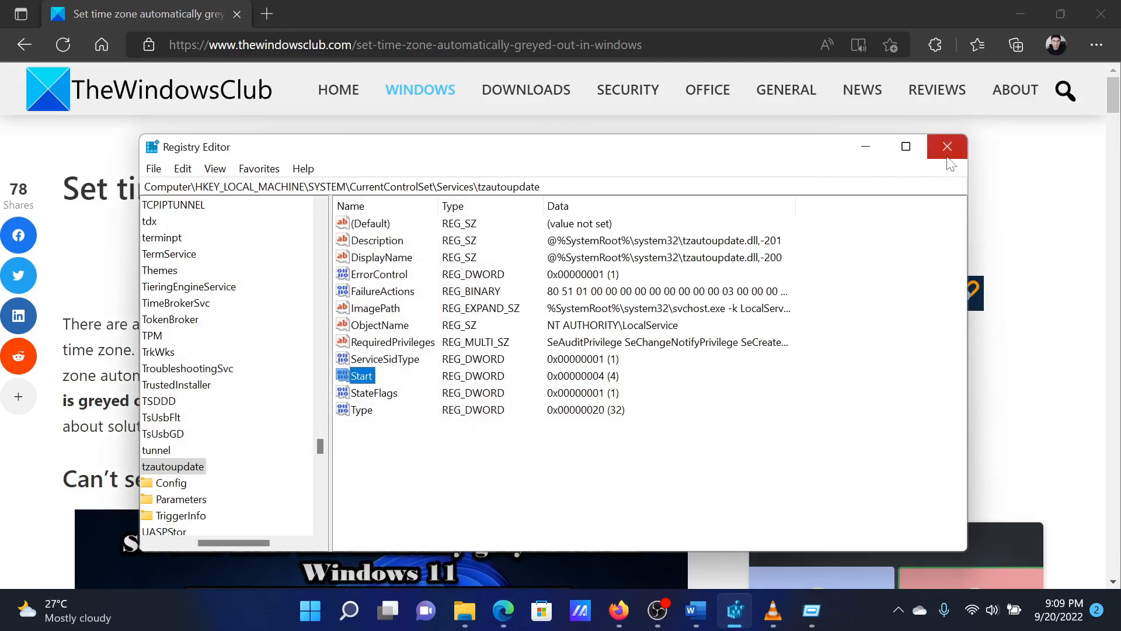
Close Registry Editor and return to the article's title and introduction in Edge
left_click(947, 146)
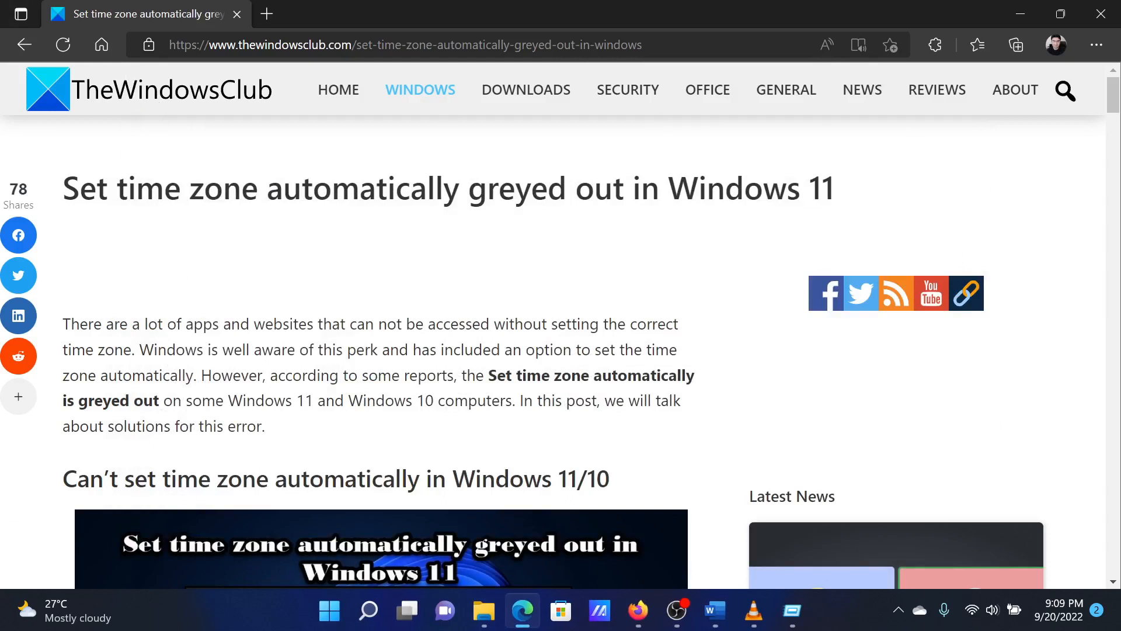
left_click_drag(79, 188, 786, 188)
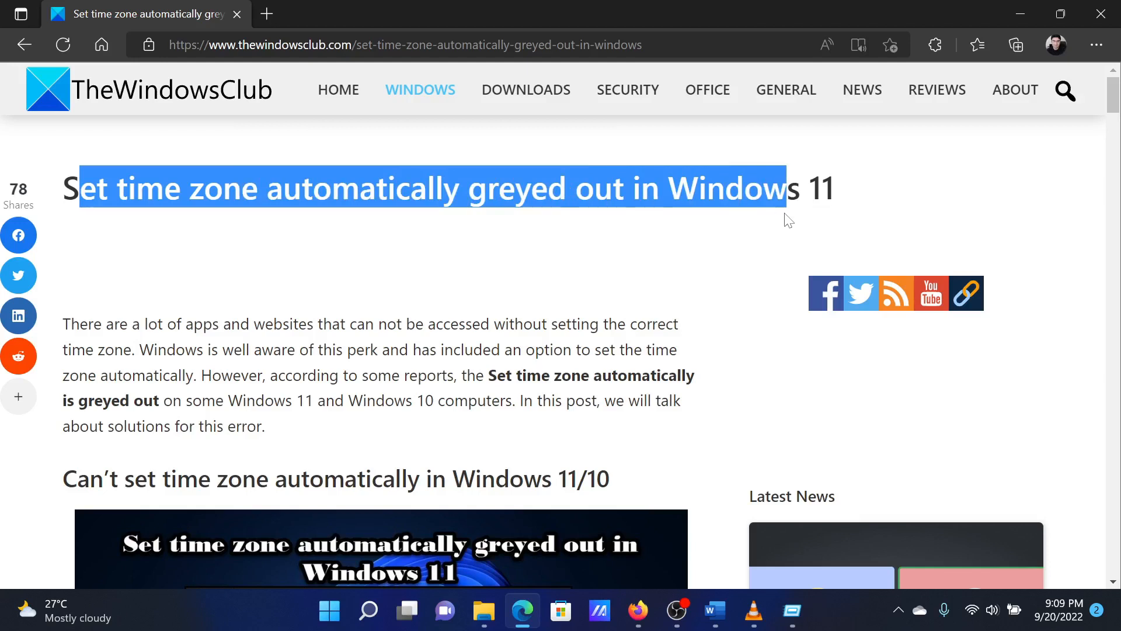
left_click(662, 251)
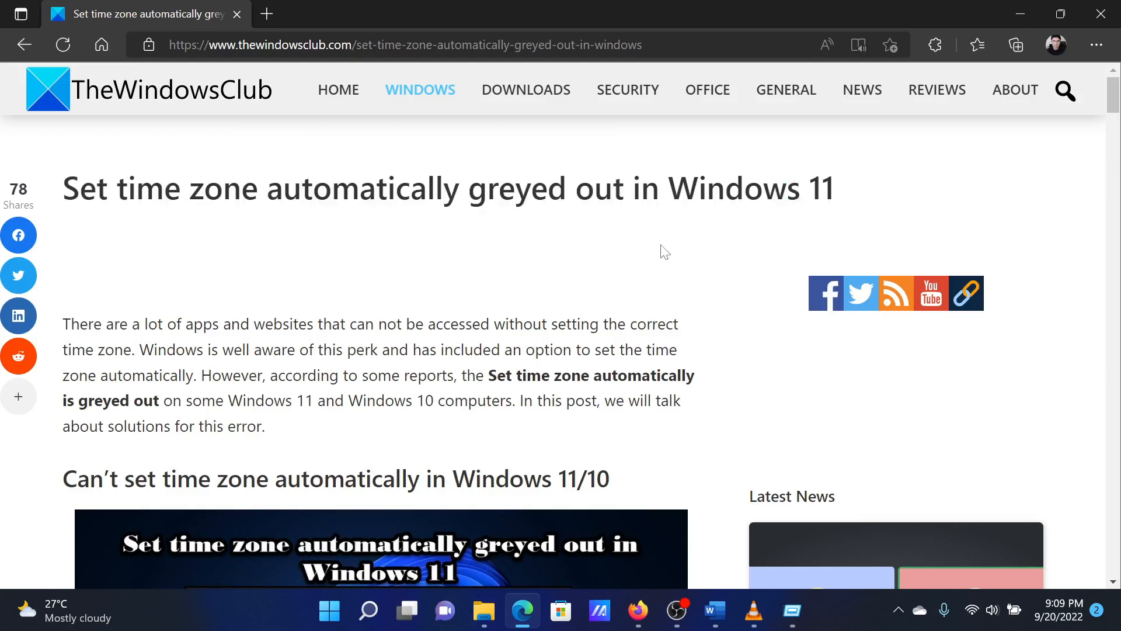